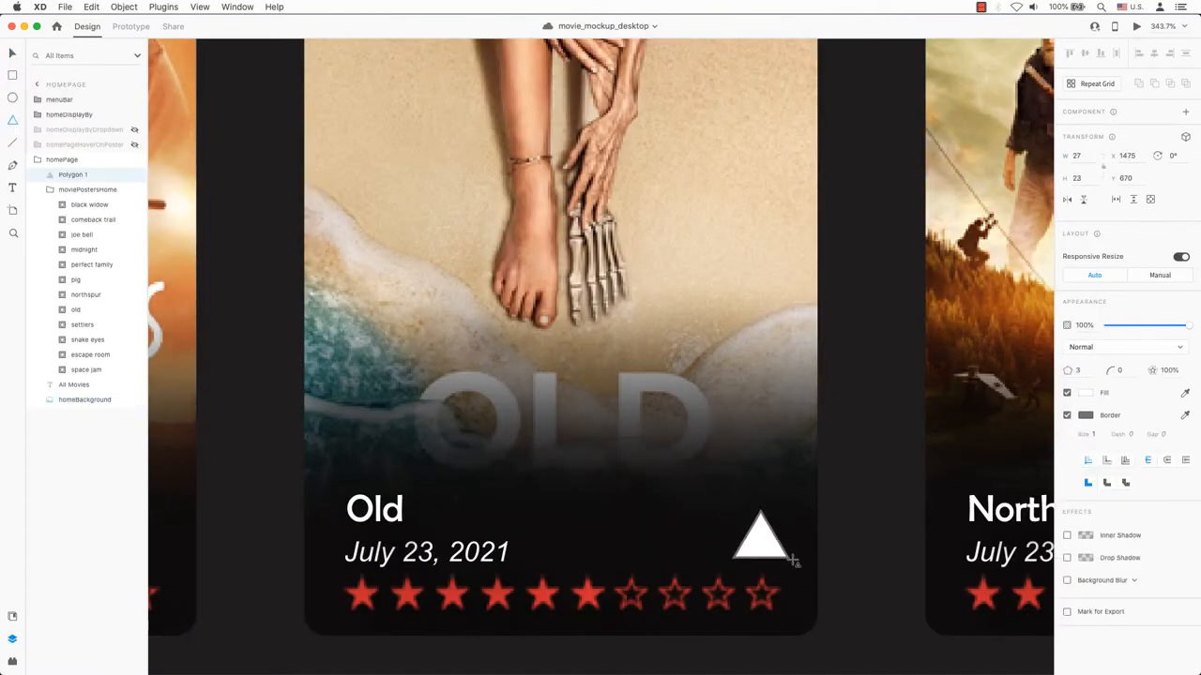
Step: Select the white triangle at the bottom right of the Old movie card
click(761, 540)
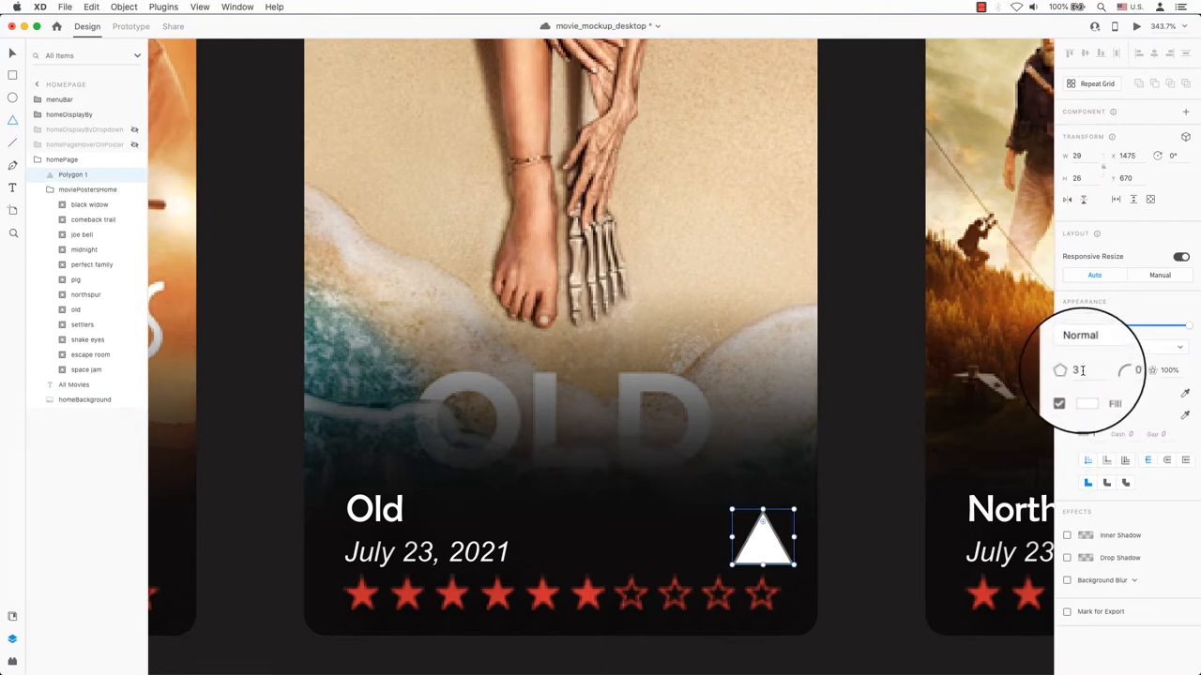
Step: Reshape the triangle into a heart, fill it red and turn off its border
double_click(1088, 369)
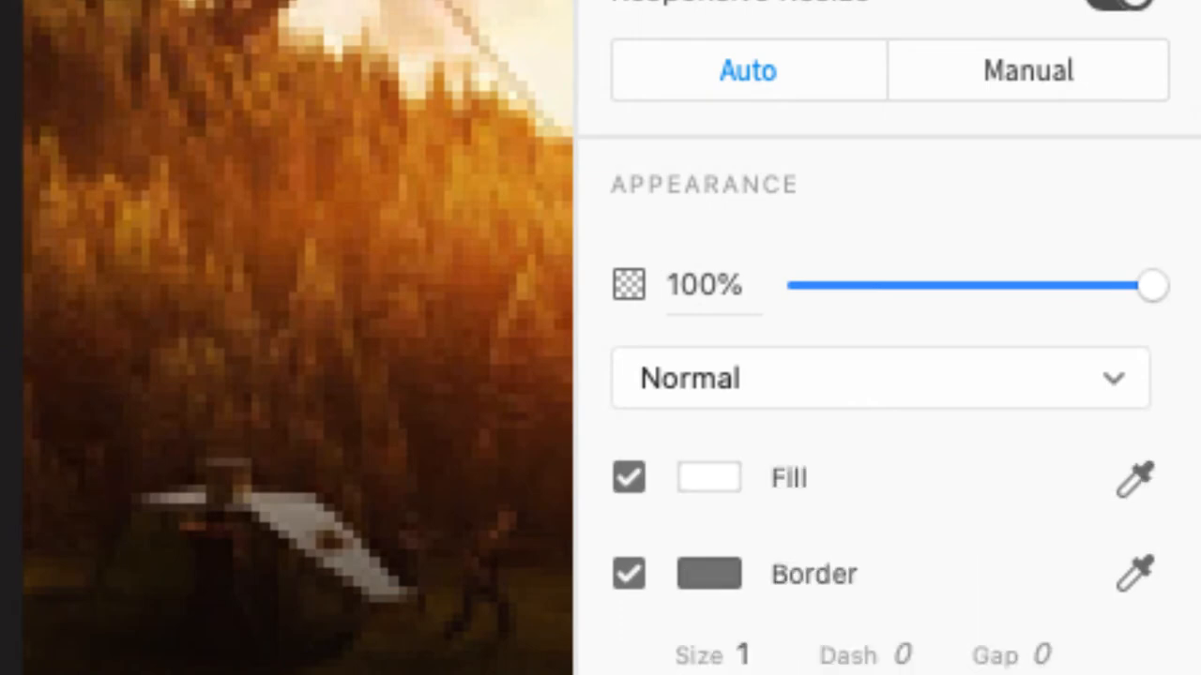
mouse_move(375, 597)
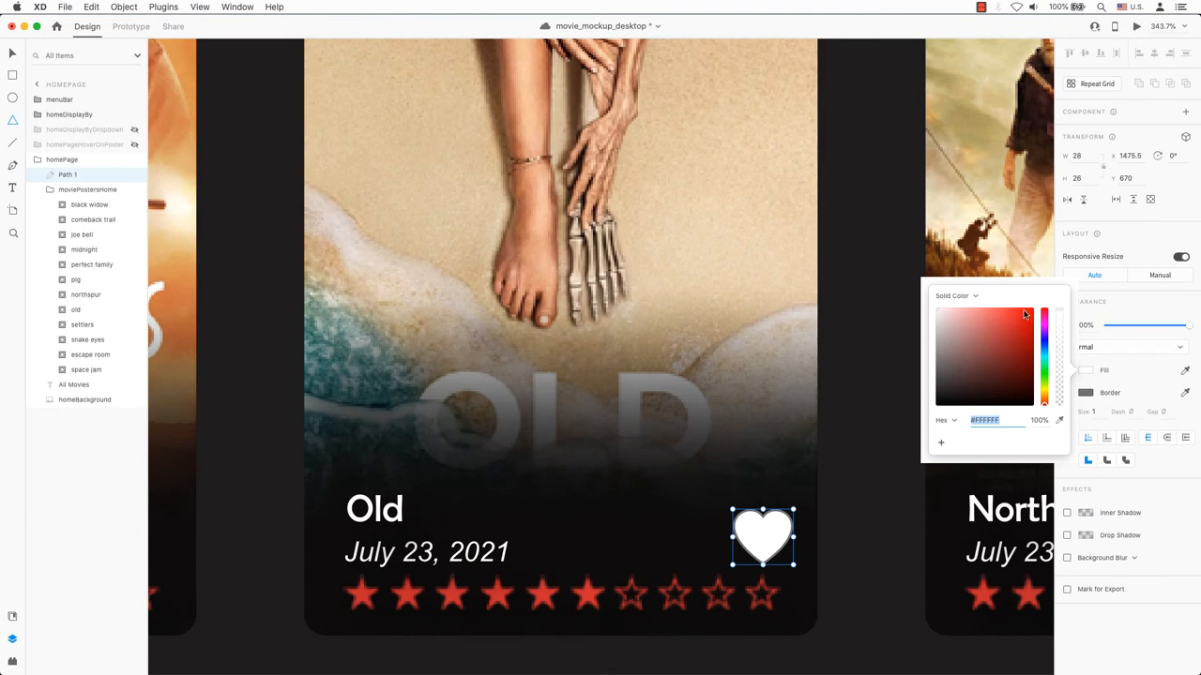
click(1024, 315)
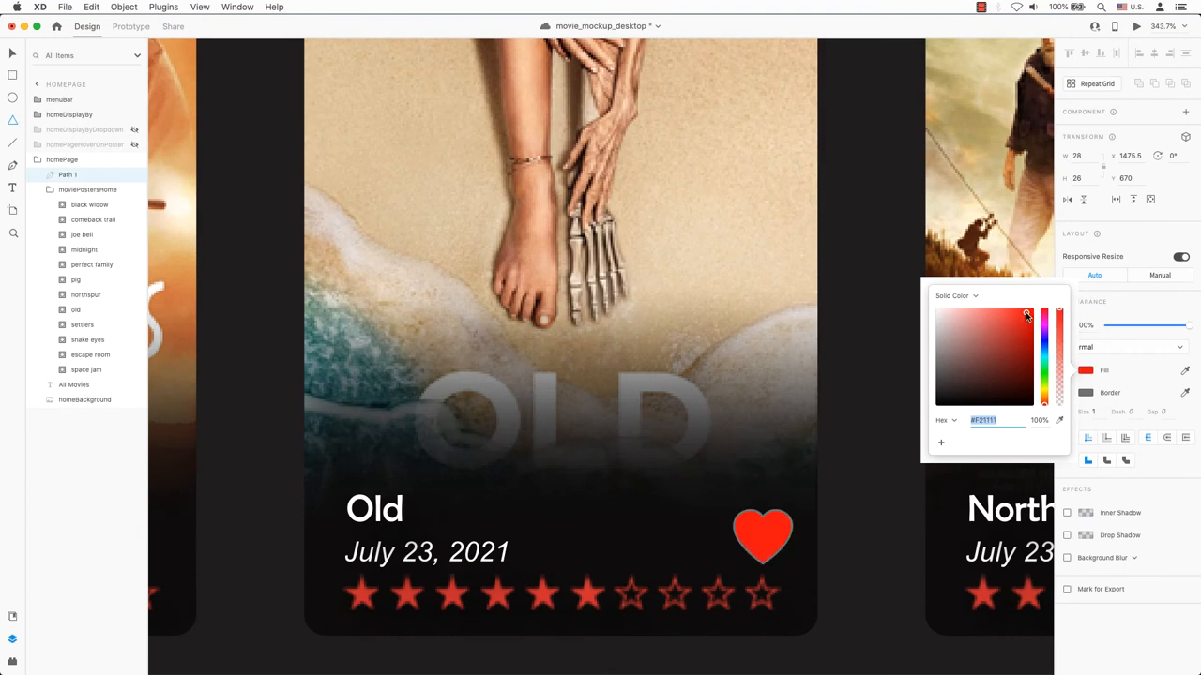
click(762, 537)
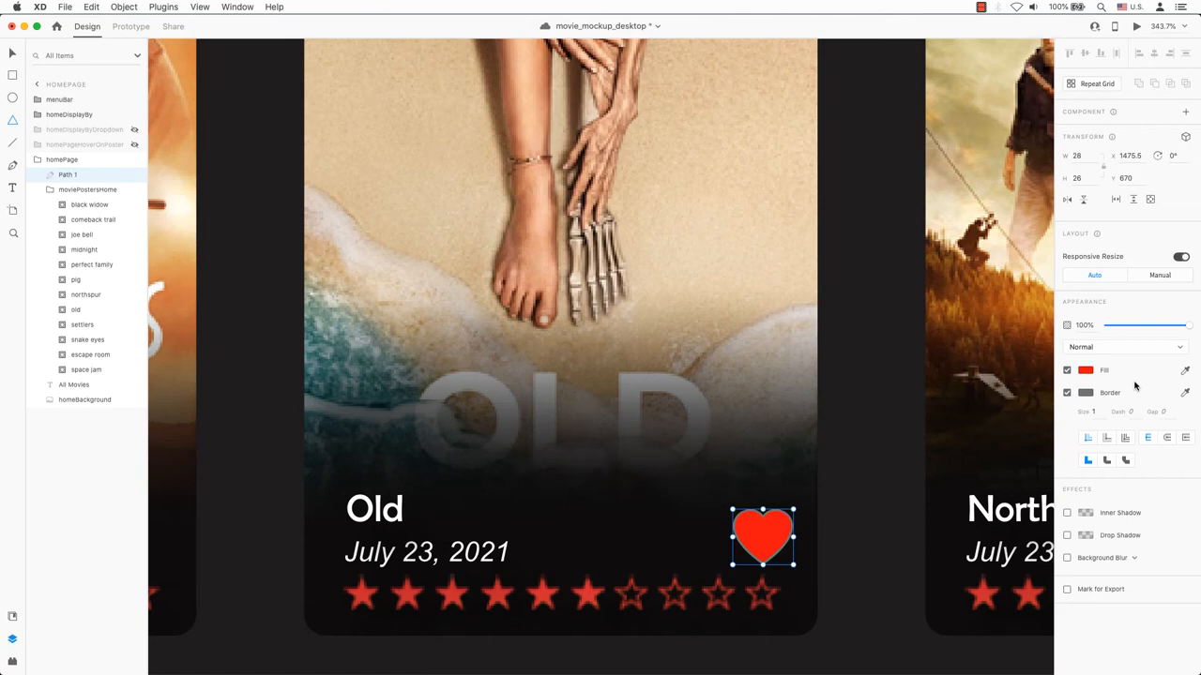
click(1066, 392)
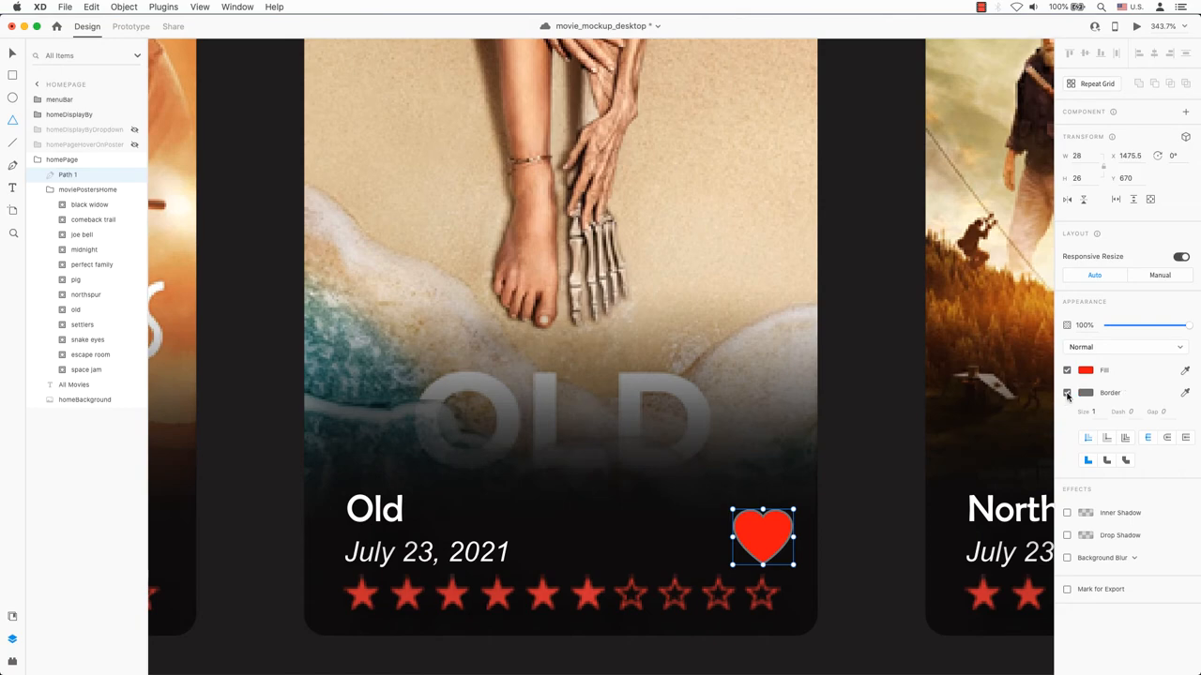
click(1066, 392)
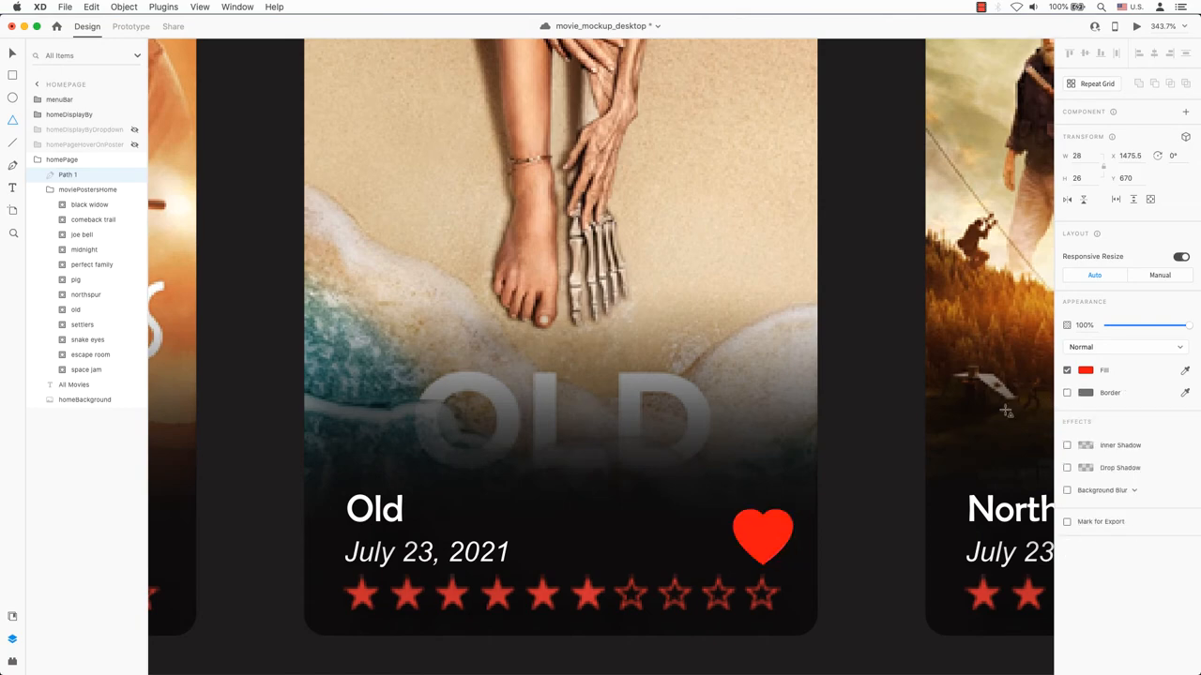